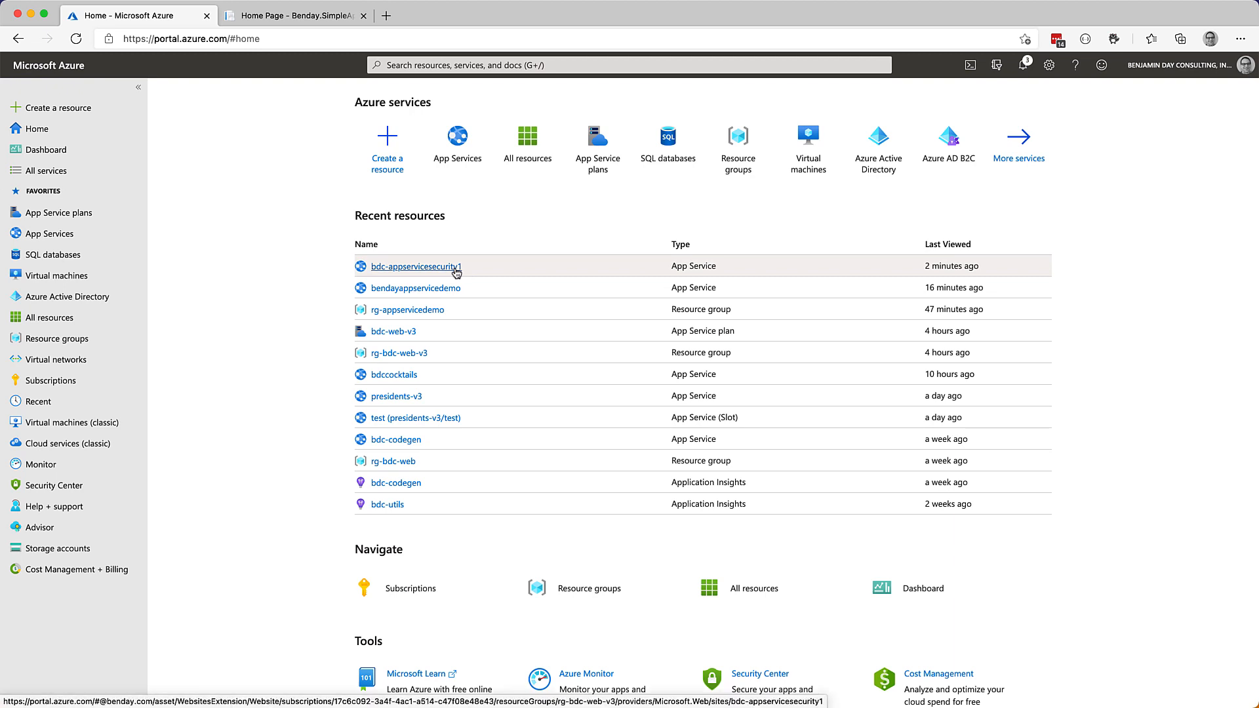
Show bdc-appservicesecurity1's Authentication / Authorization settings with Azure AD configured, then load the deployed site
click(416, 266)
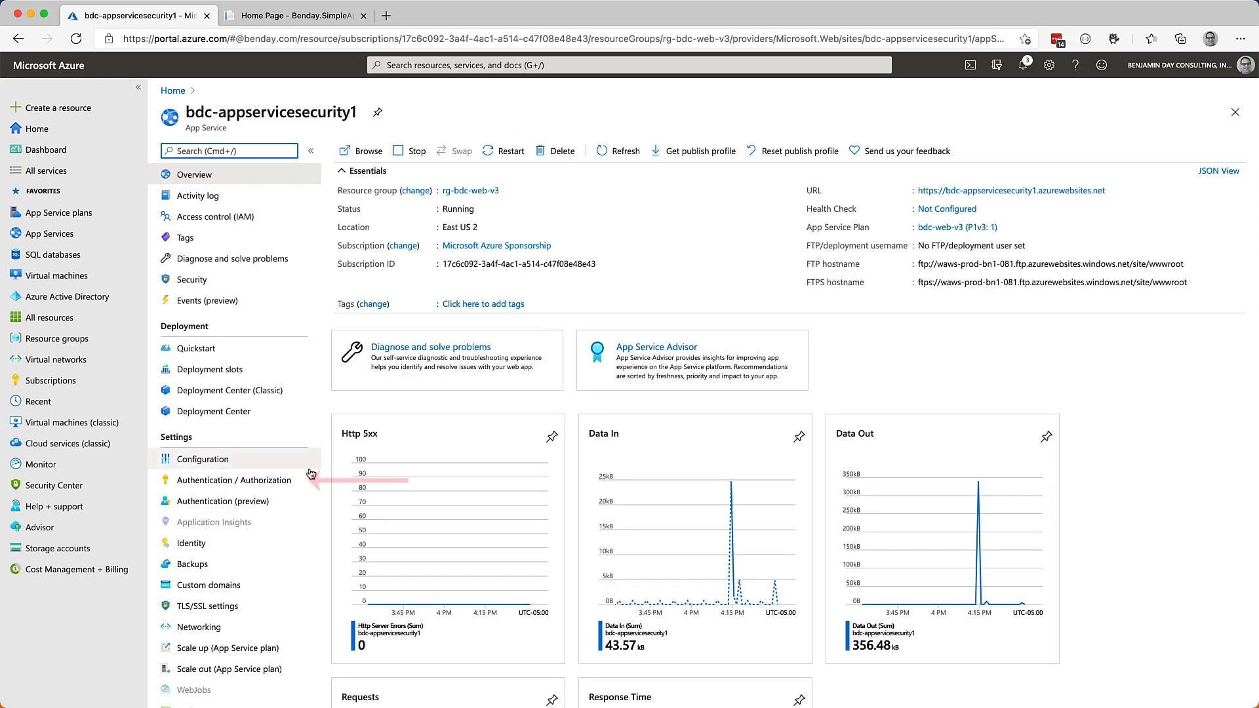
click(233, 480)
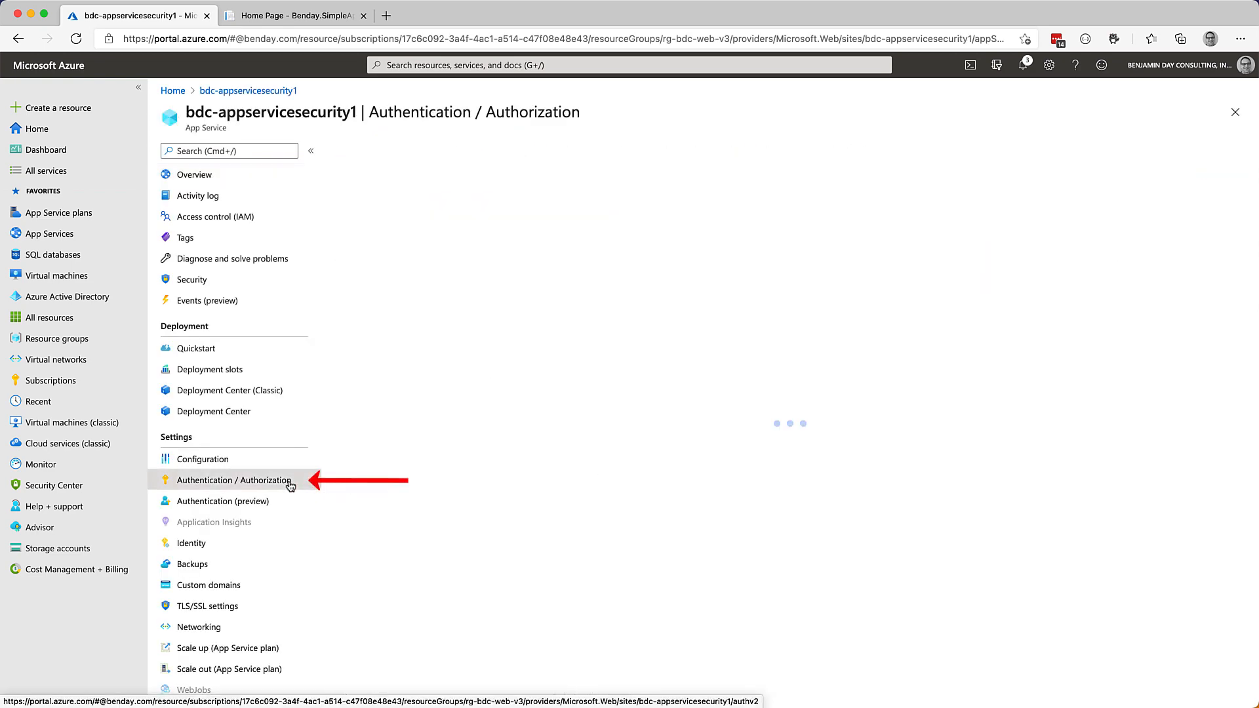
click(233, 480)
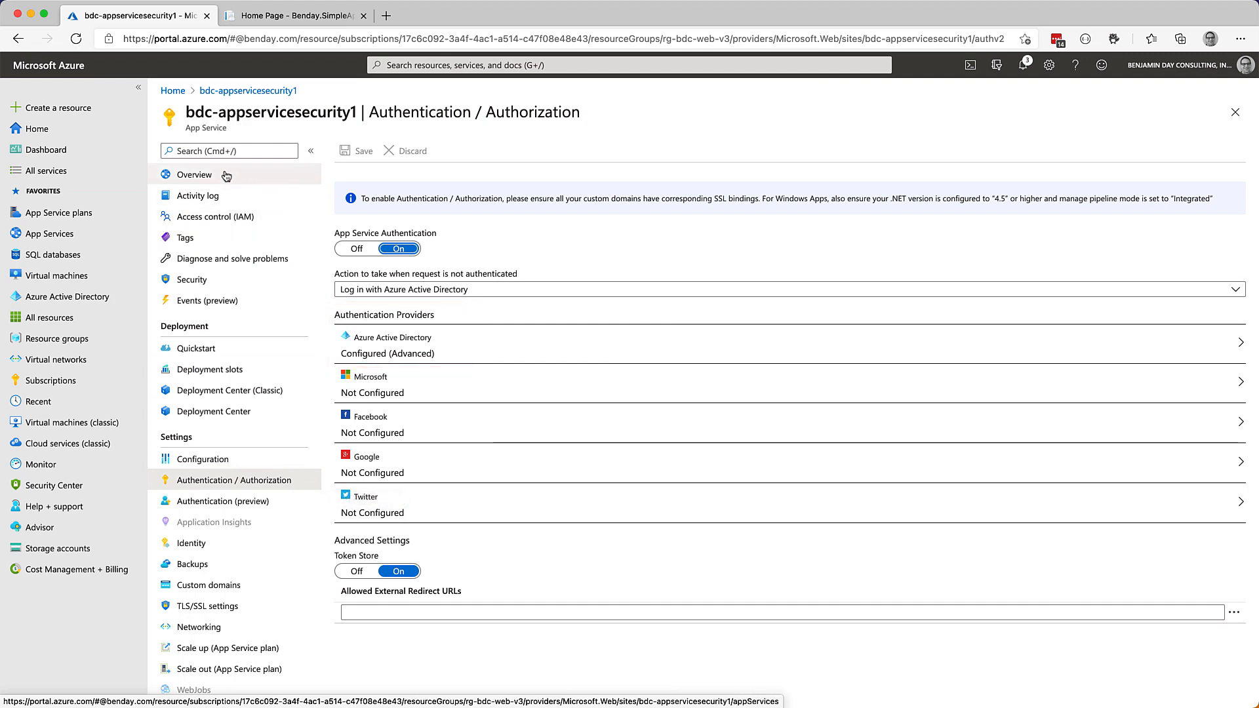
click(194, 175)
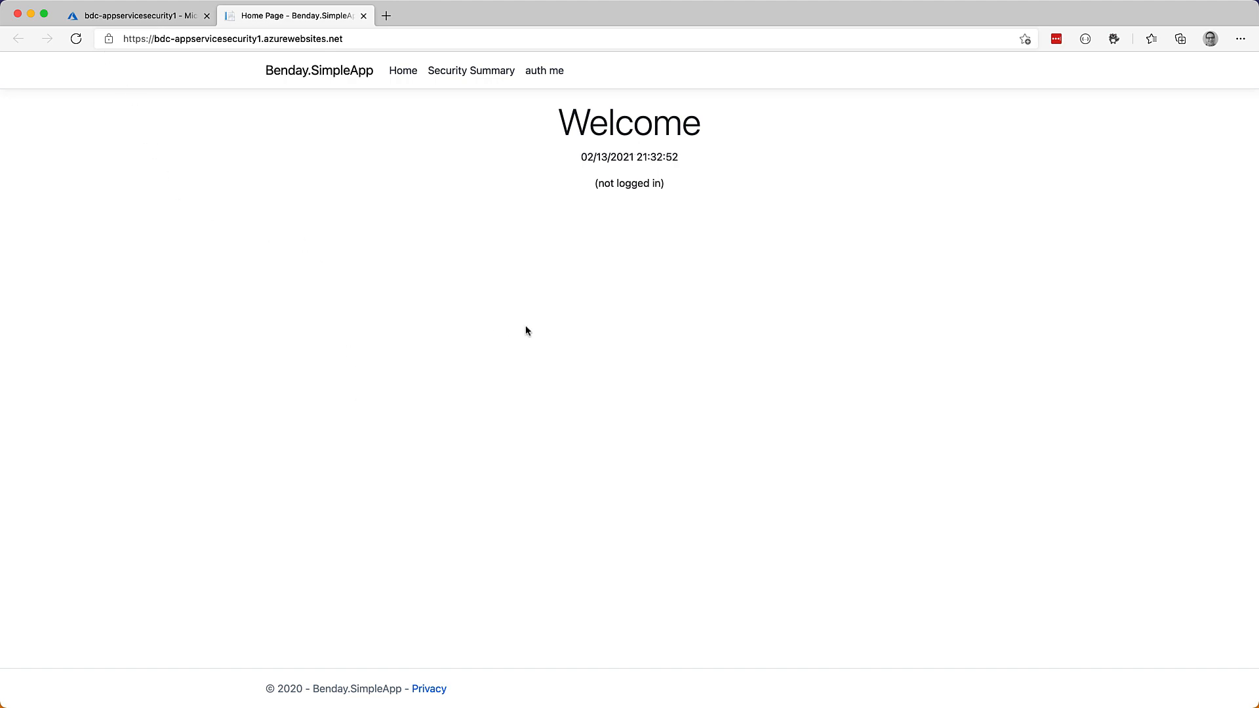
mouse_move(445, 191)
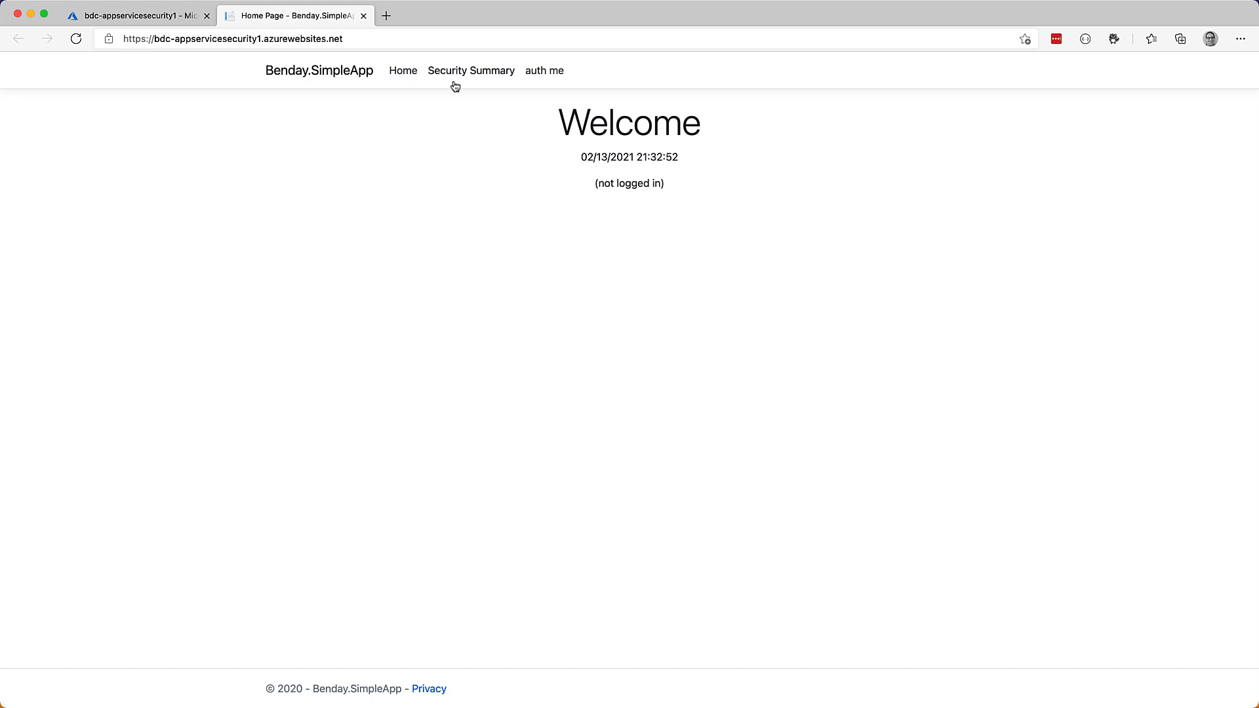
Show the Security Summary page with request headers and an empty claims table
click(471, 70)
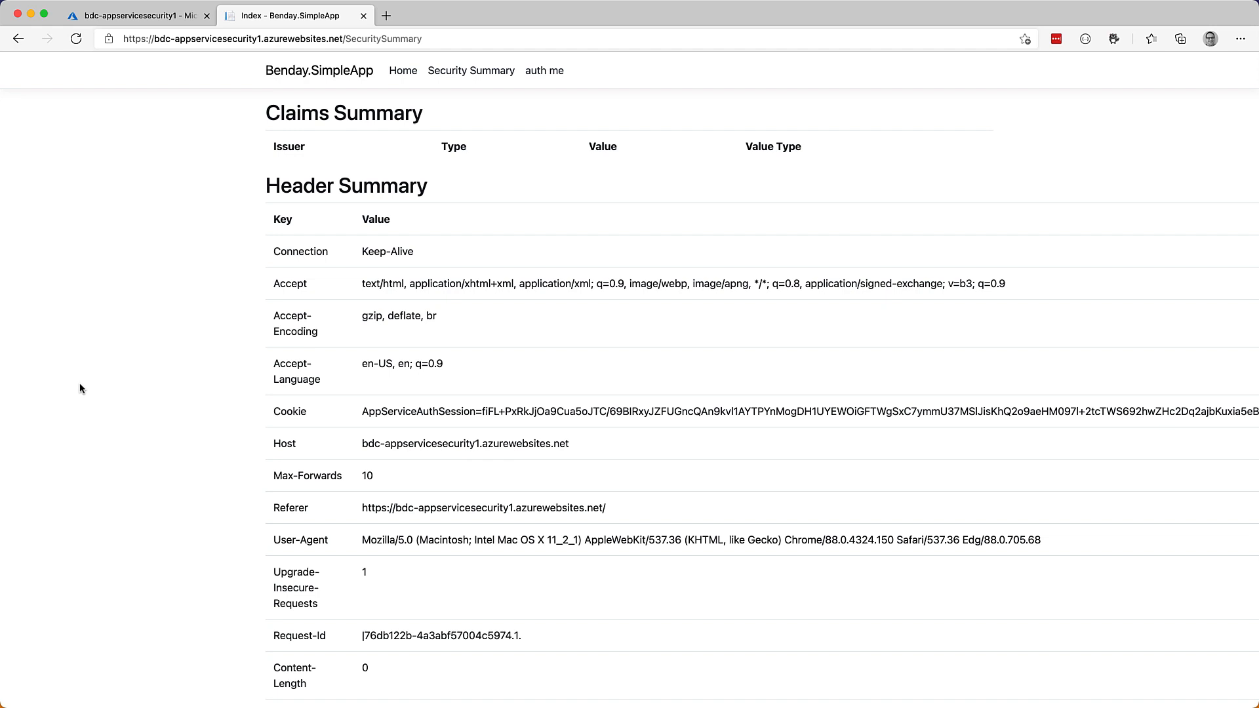
mouse_move(141, 494)
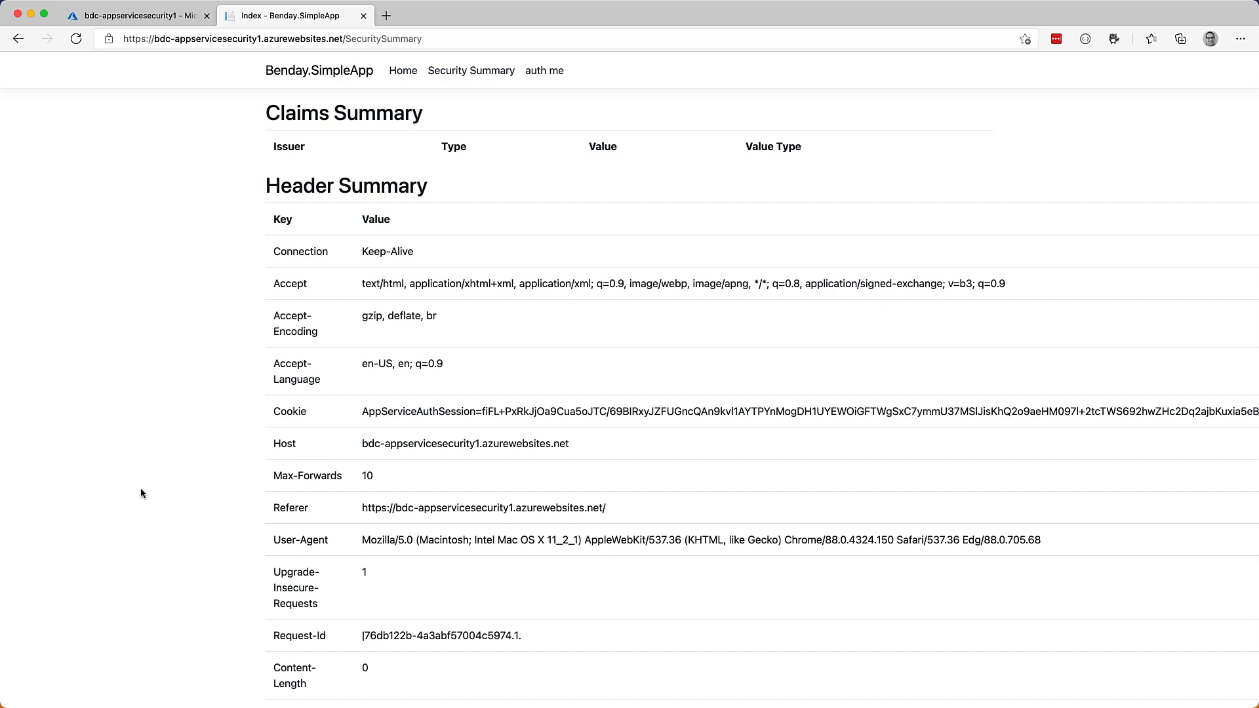
scroll(down, 3)
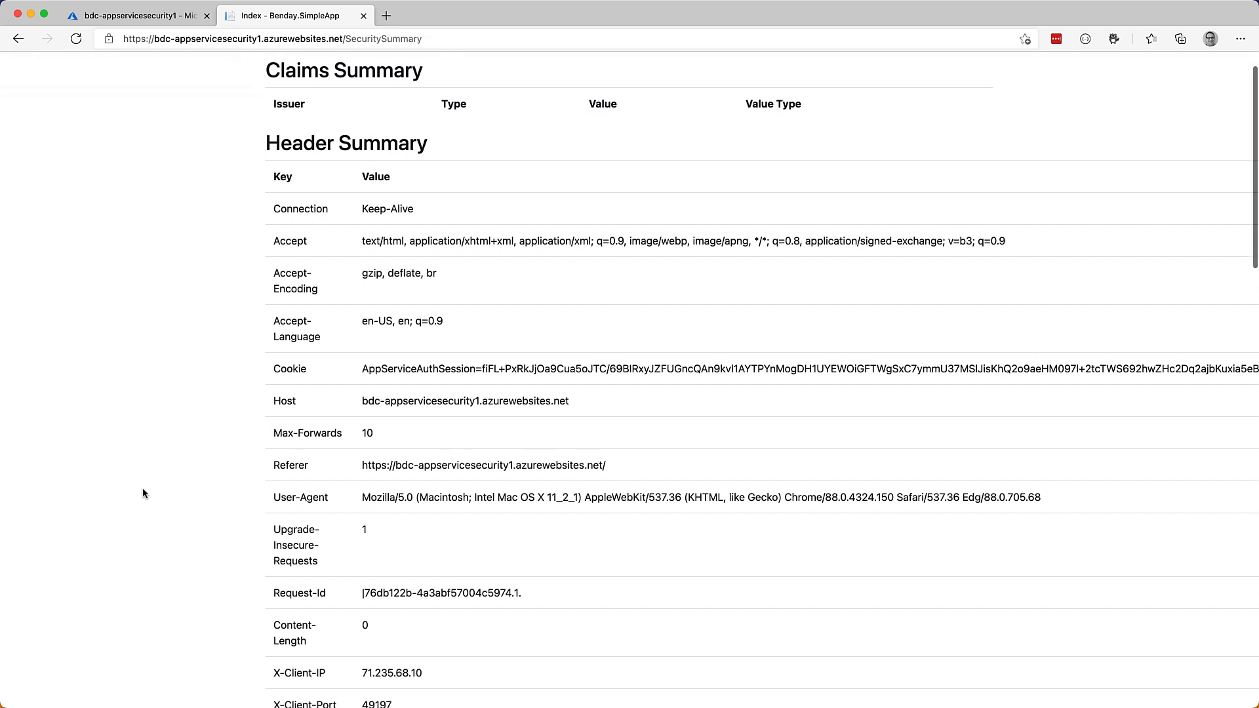
scroll(down, 3)
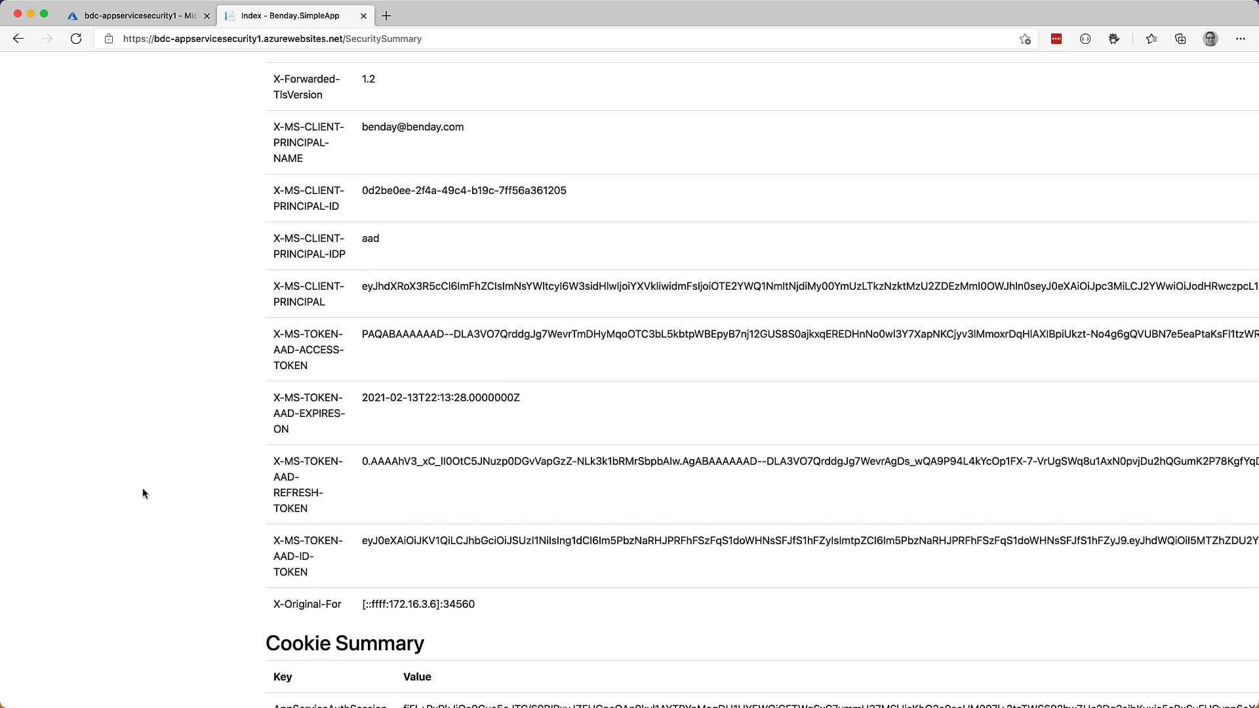
scroll(down, 3)
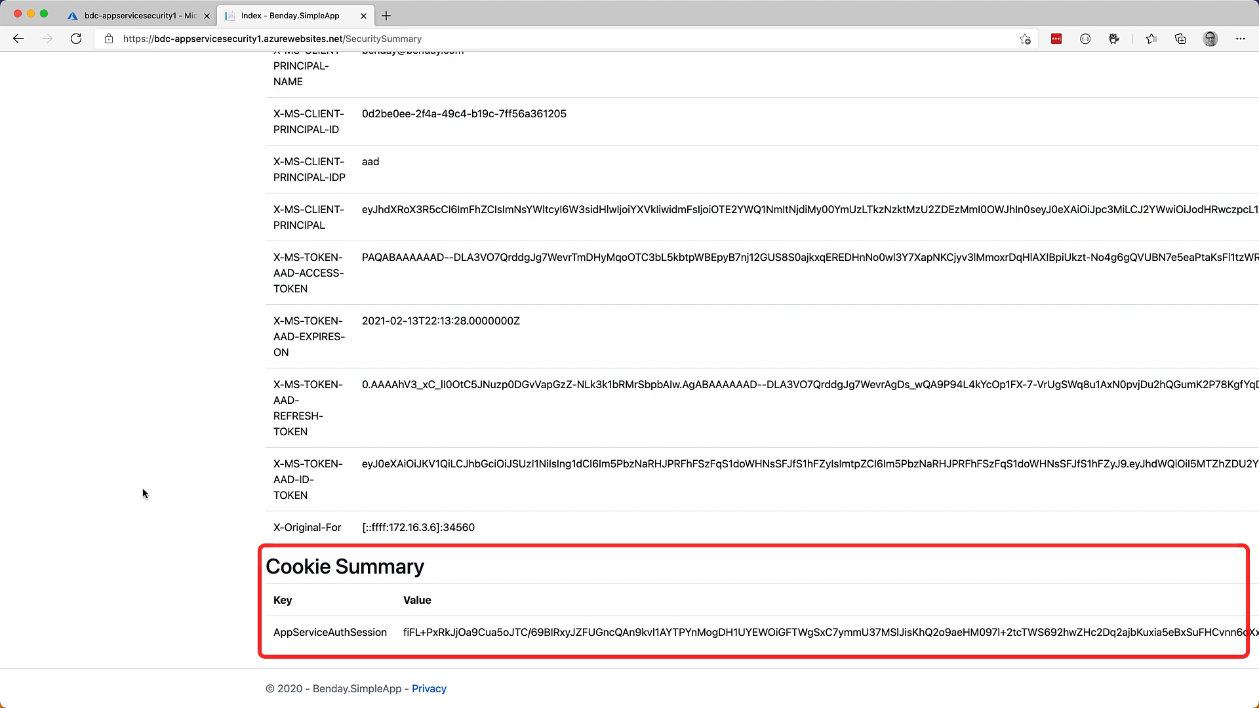
scroll(up, 3)
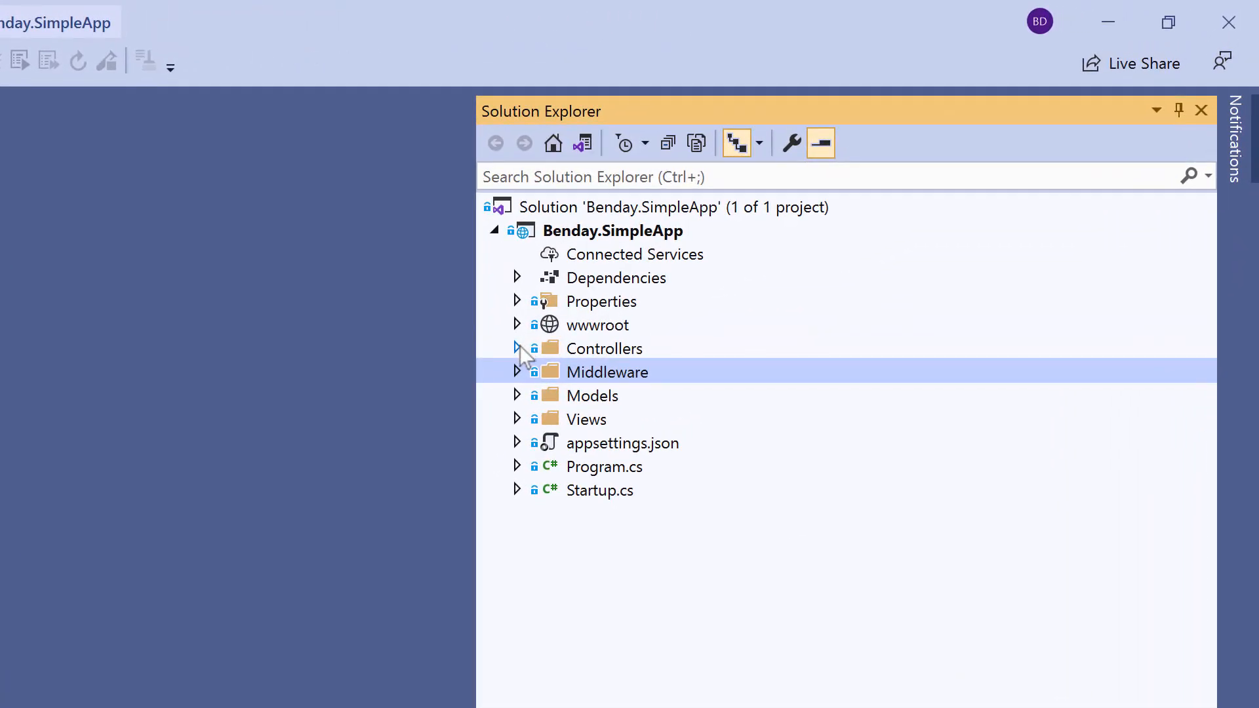
View SecuritySummaryController.cs and its Index.cshtml view that build the header summary table
click(518, 348)
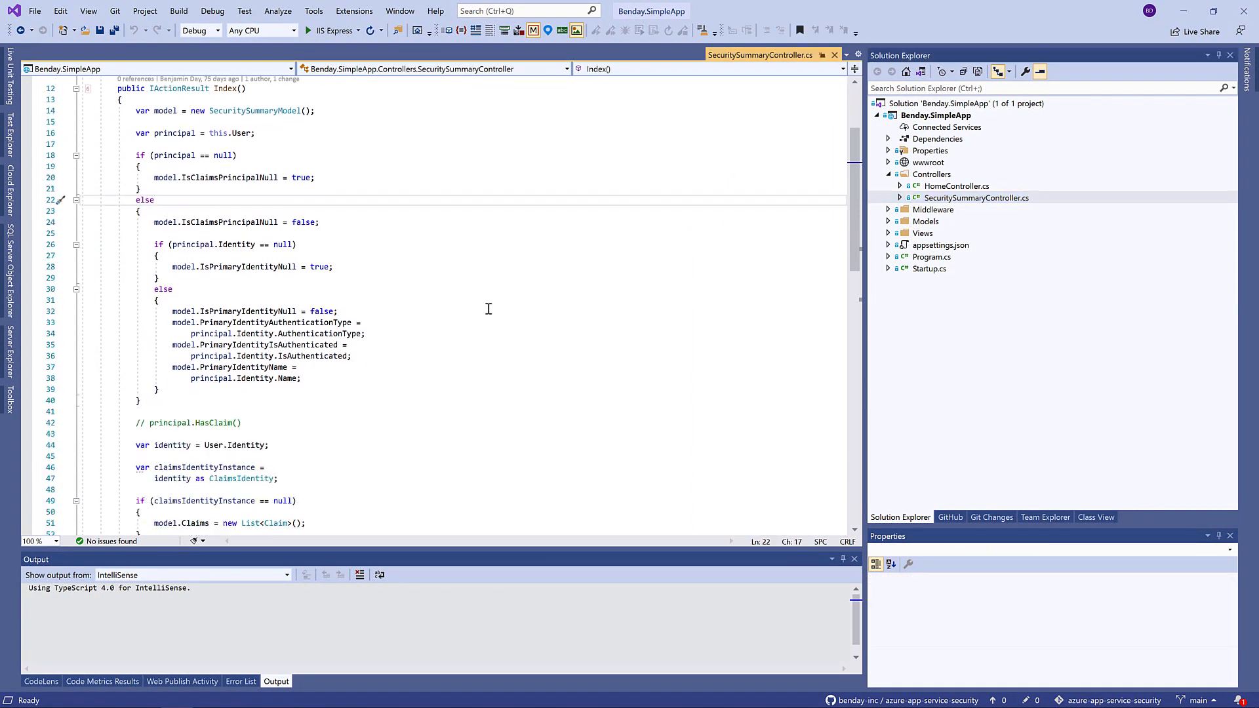
scroll(down, 3)
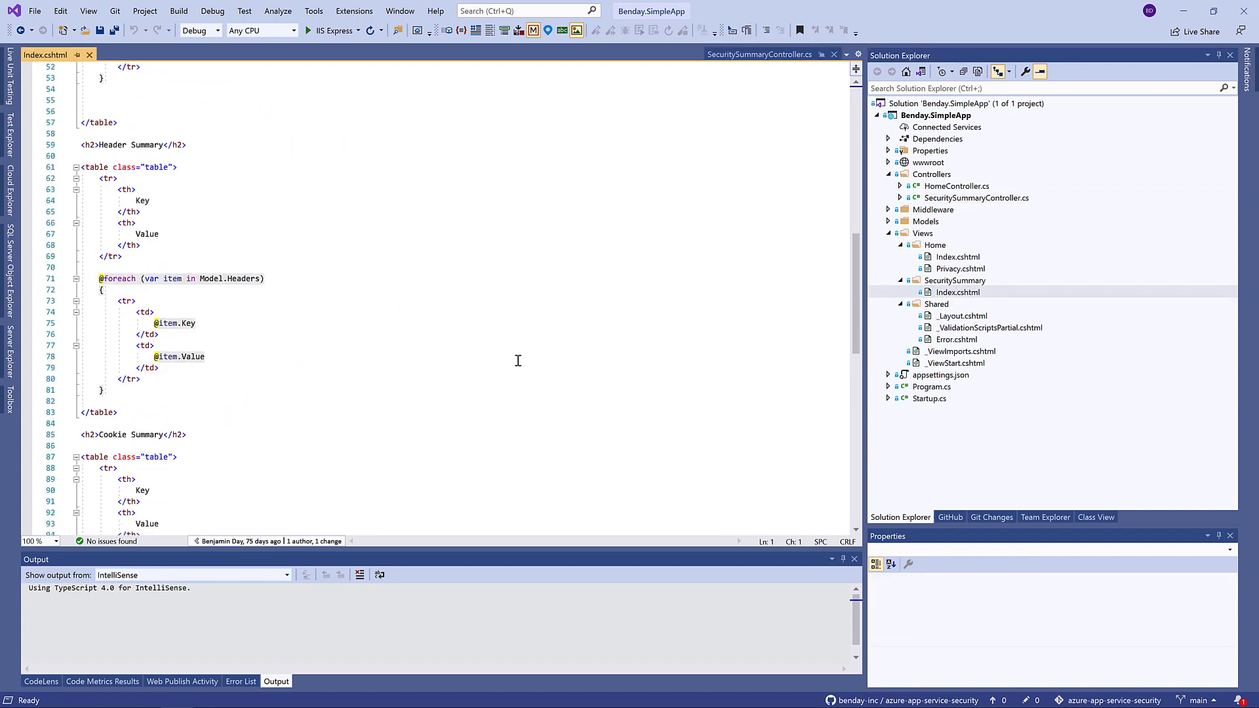
scroll(down, 3)
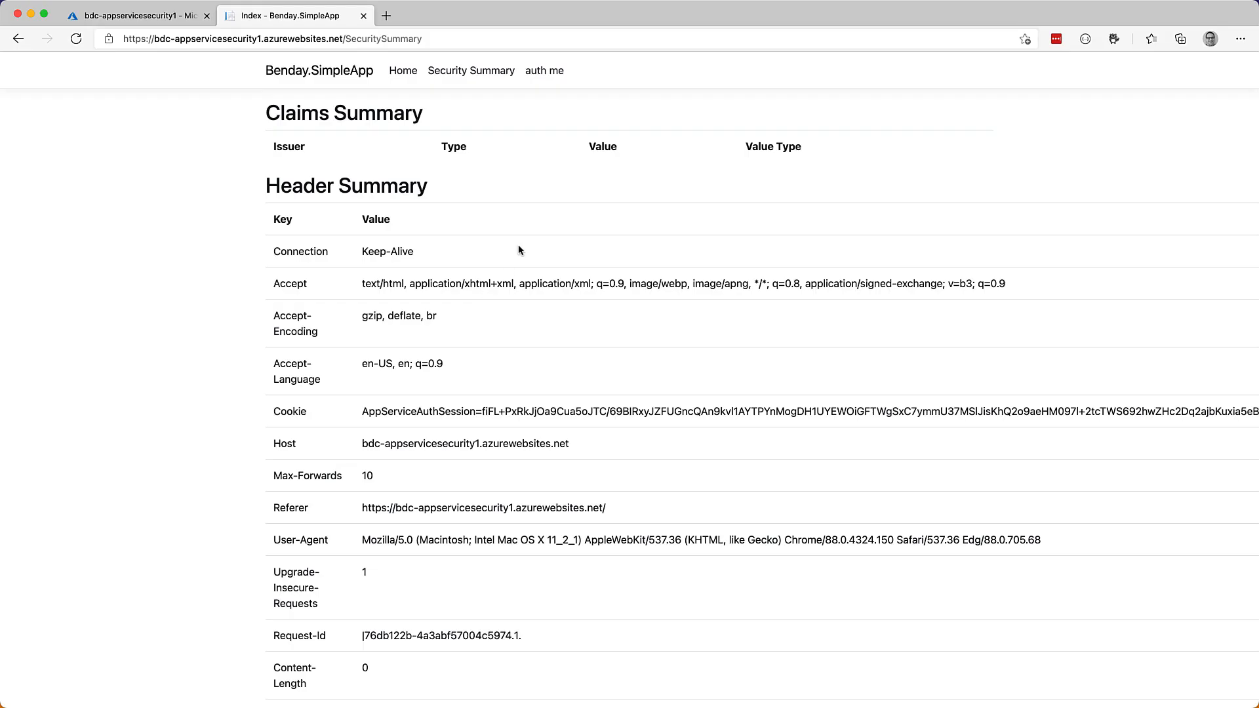
mouse_move(543, 71)
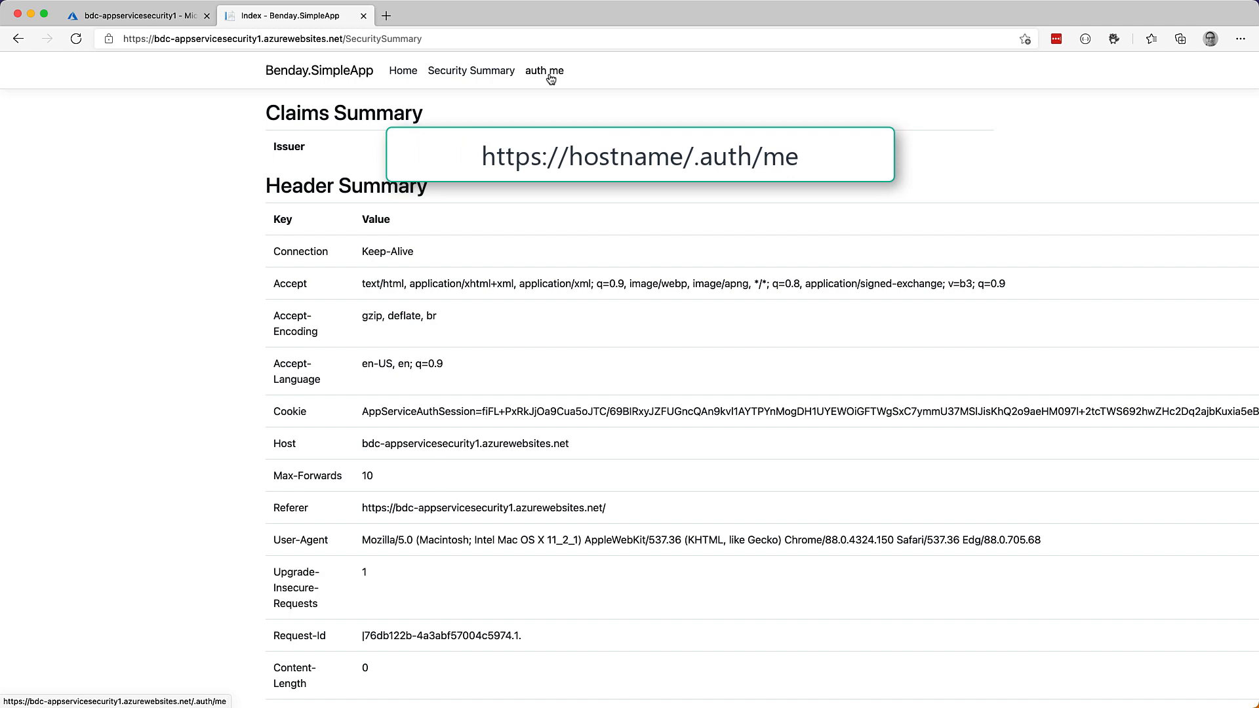
Browse the /.auth/me JSON listing the access token, ID token and user_claims
click(543, 70)
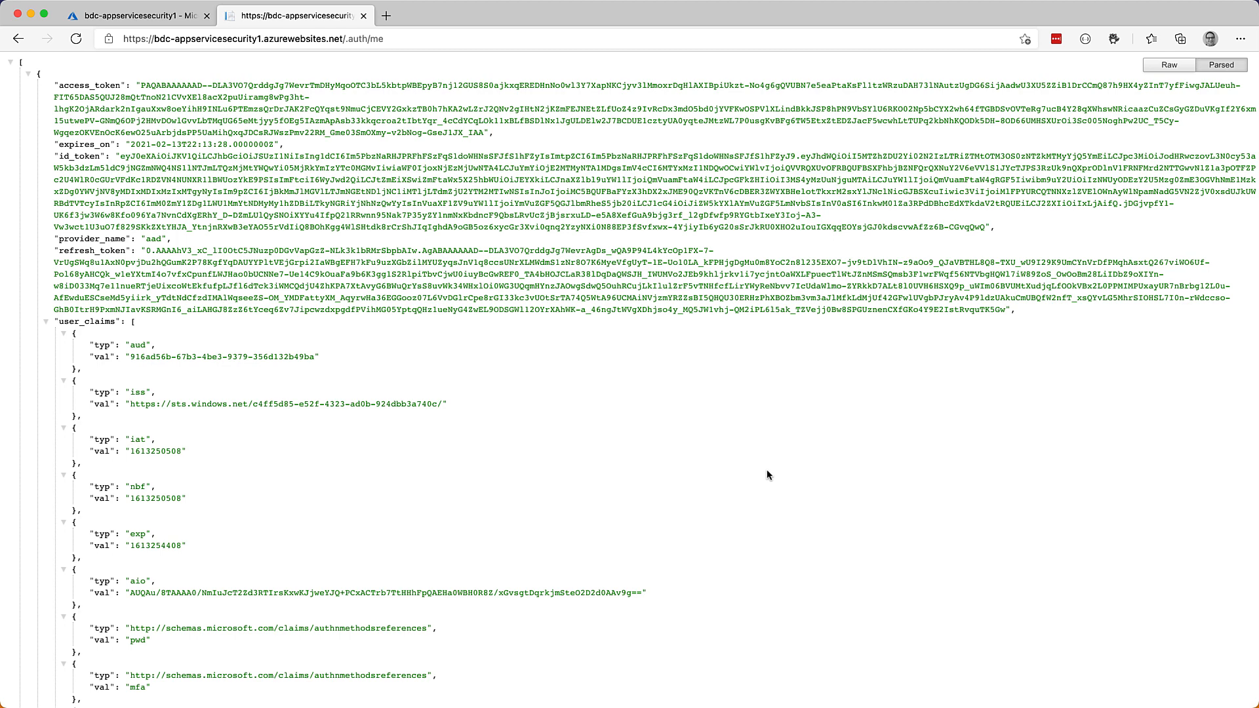
mouse_move(796, 457)
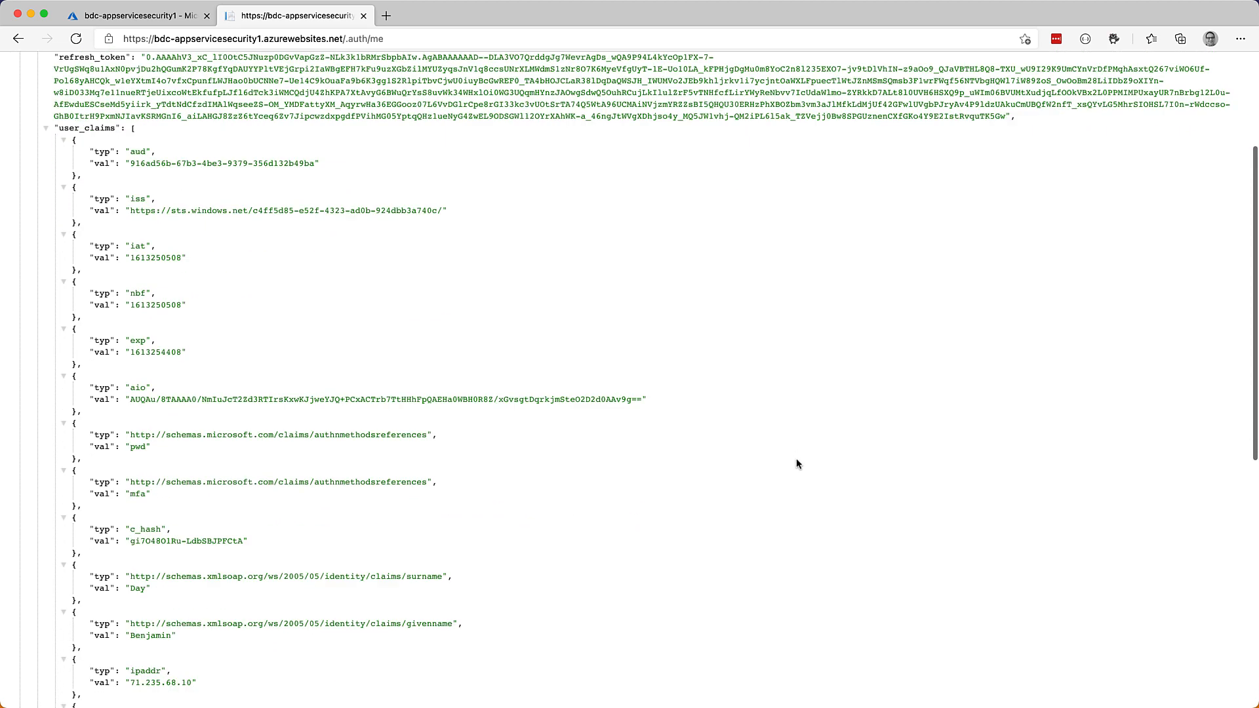
scroll(down, 3)
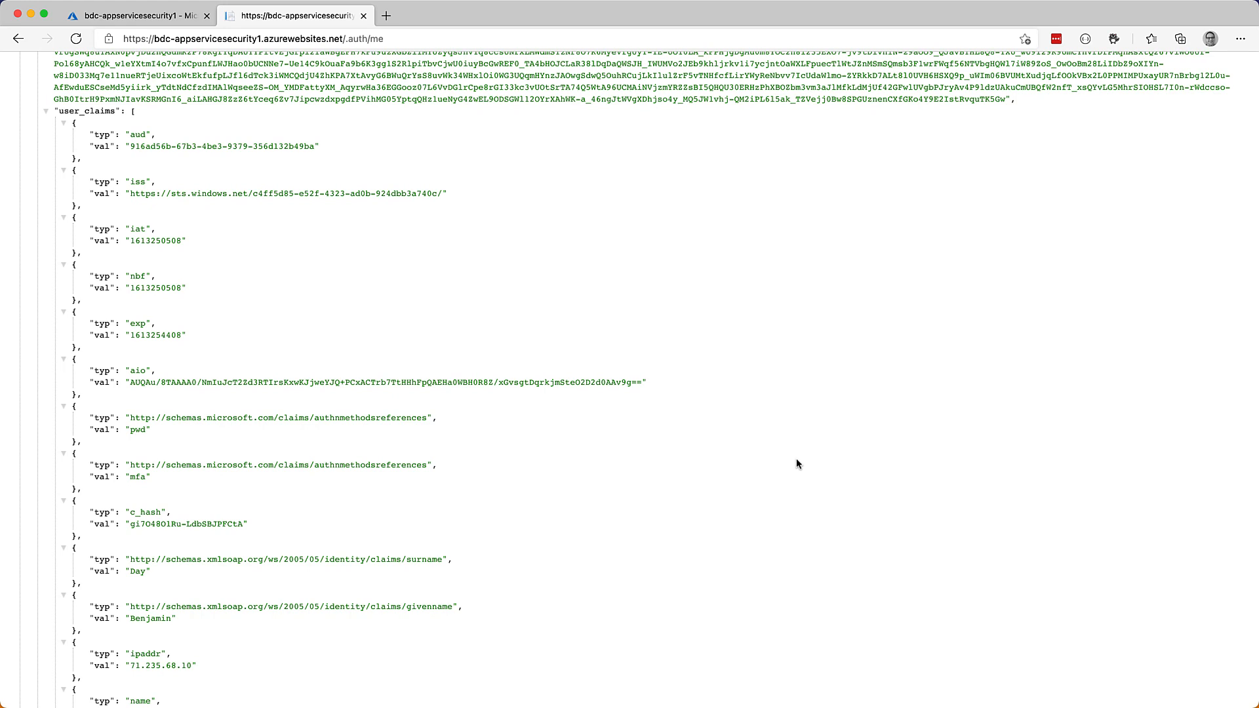
mouse_move(800, 466)
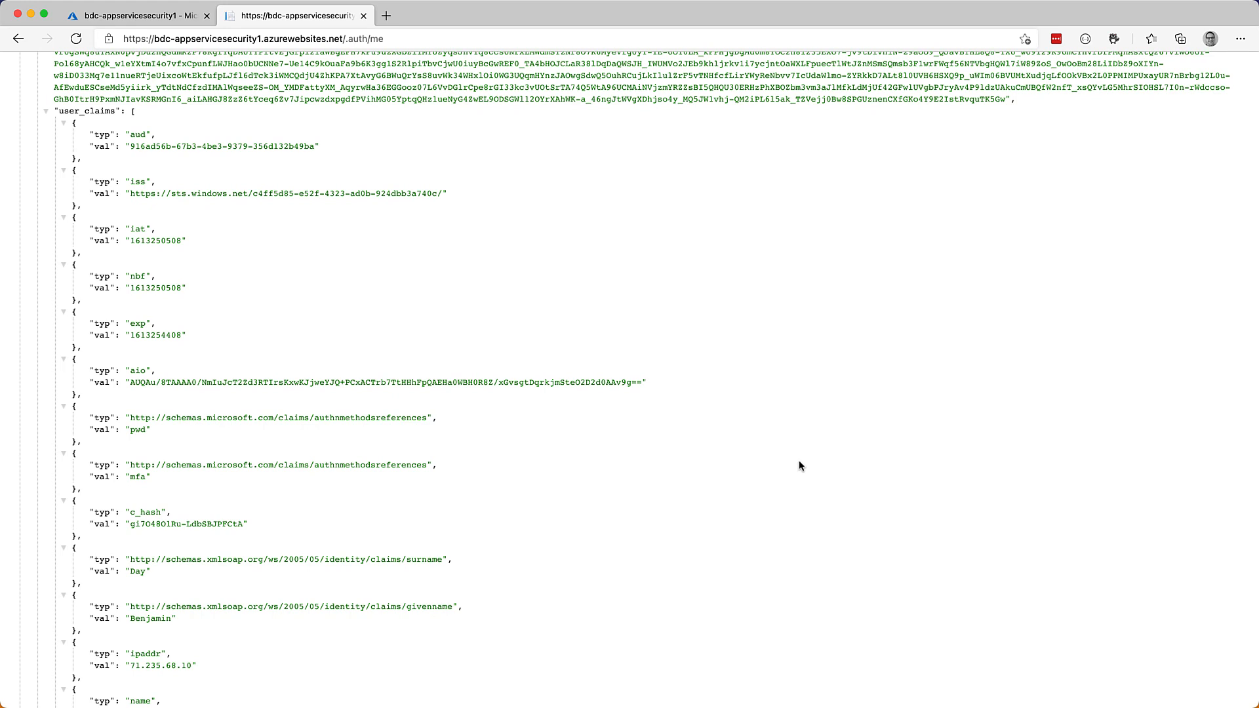
mouse_move(800, 461)
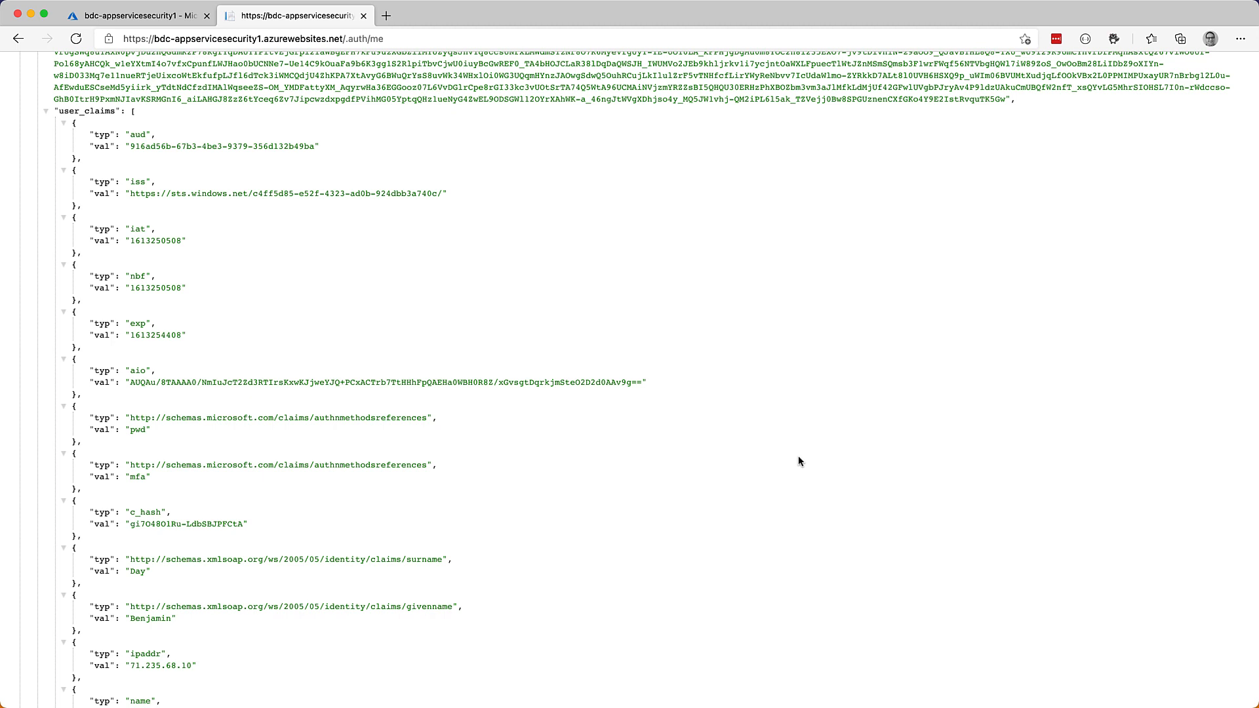
scroll(down, 3)
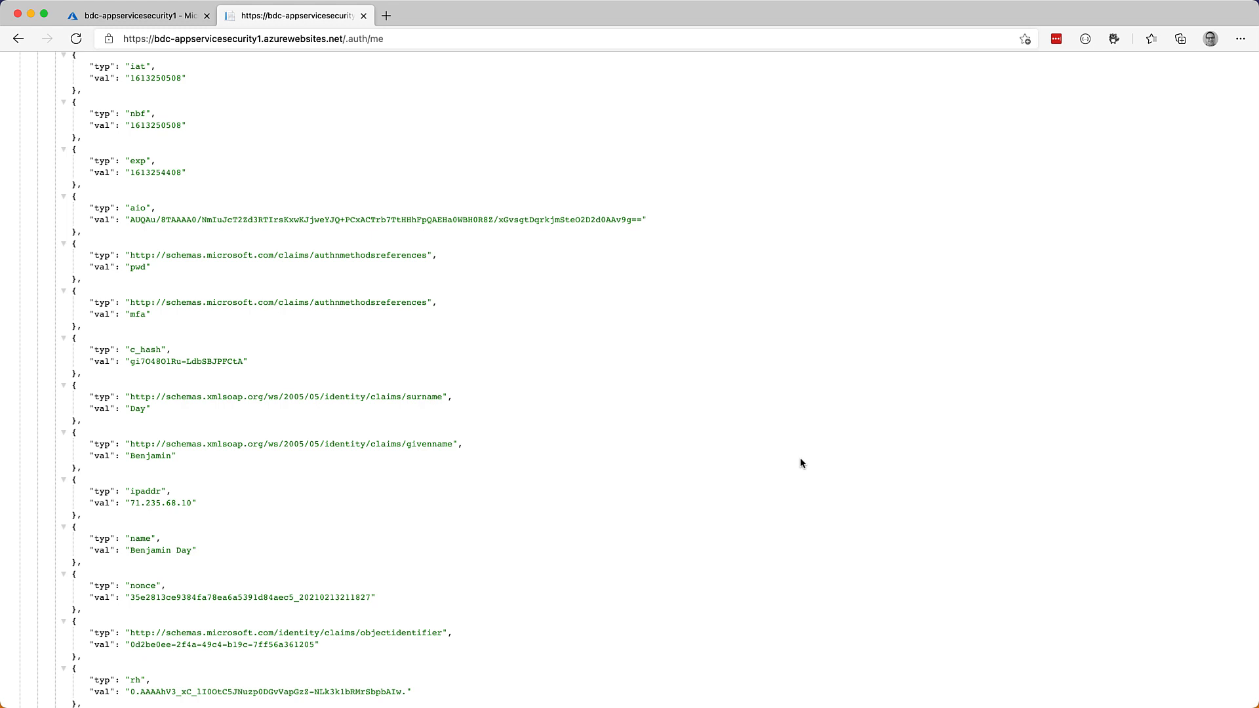
scroll(down, 3)
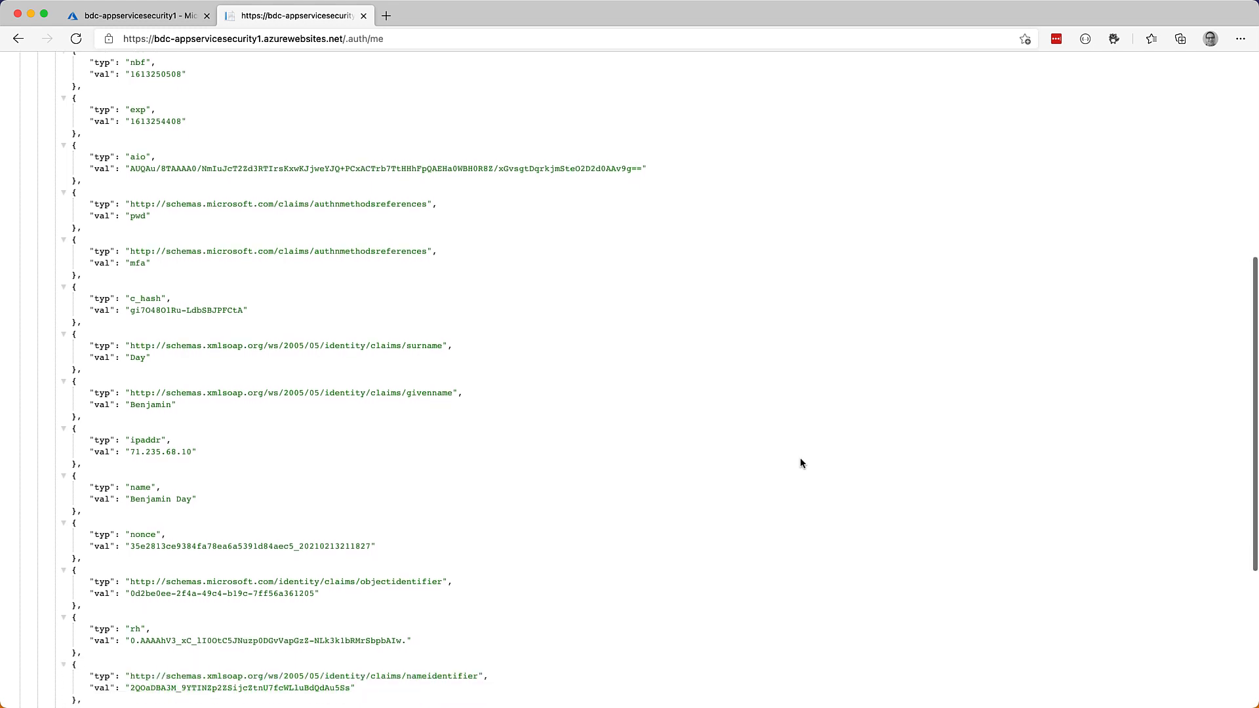
scroll(down, 3)
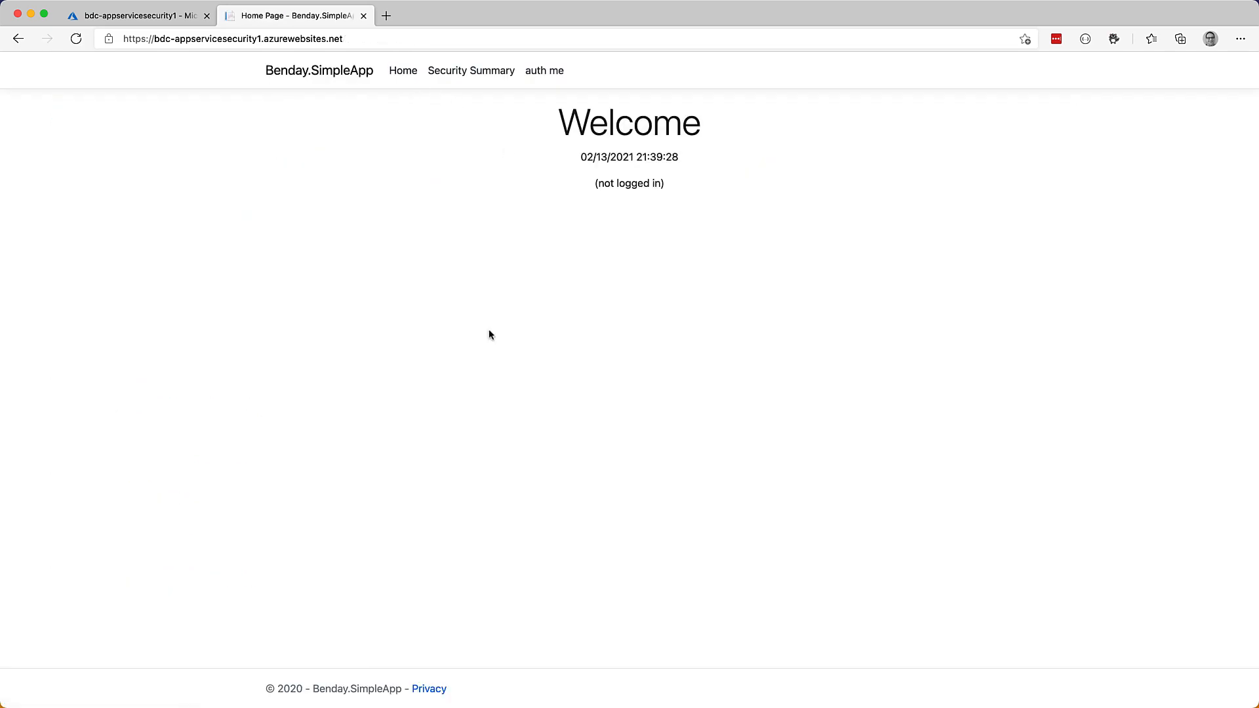
mouse_move(718, 246)
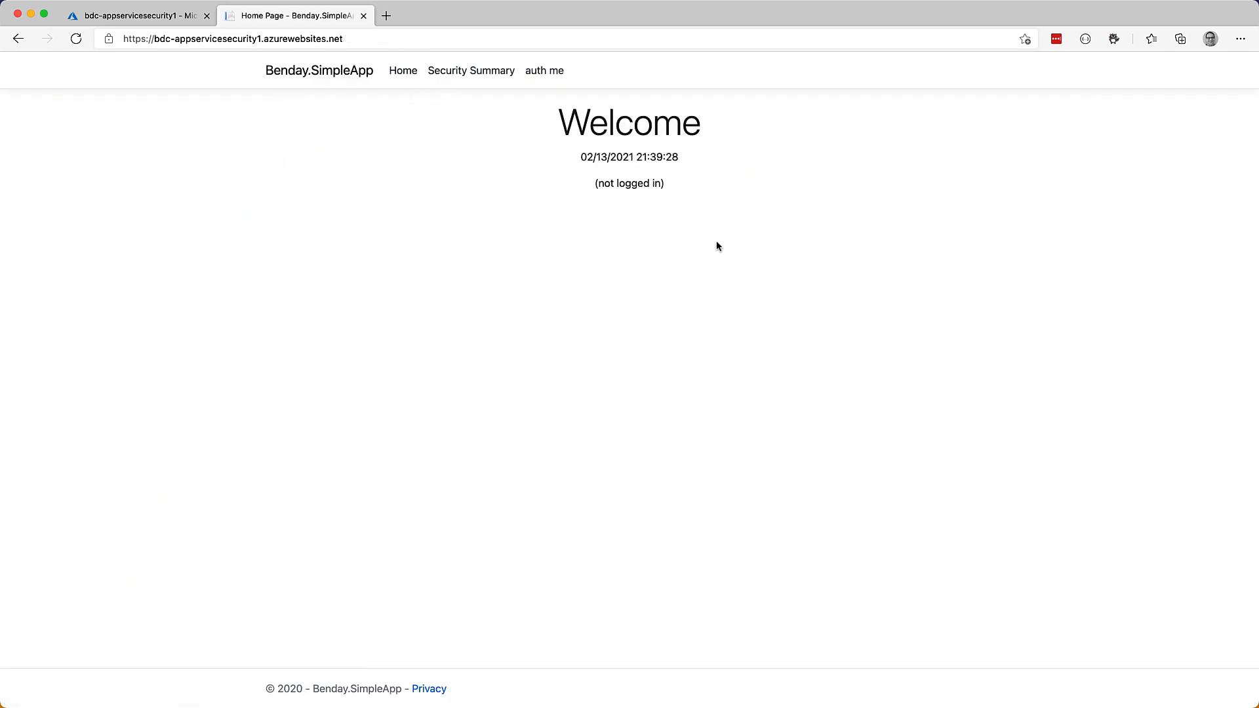